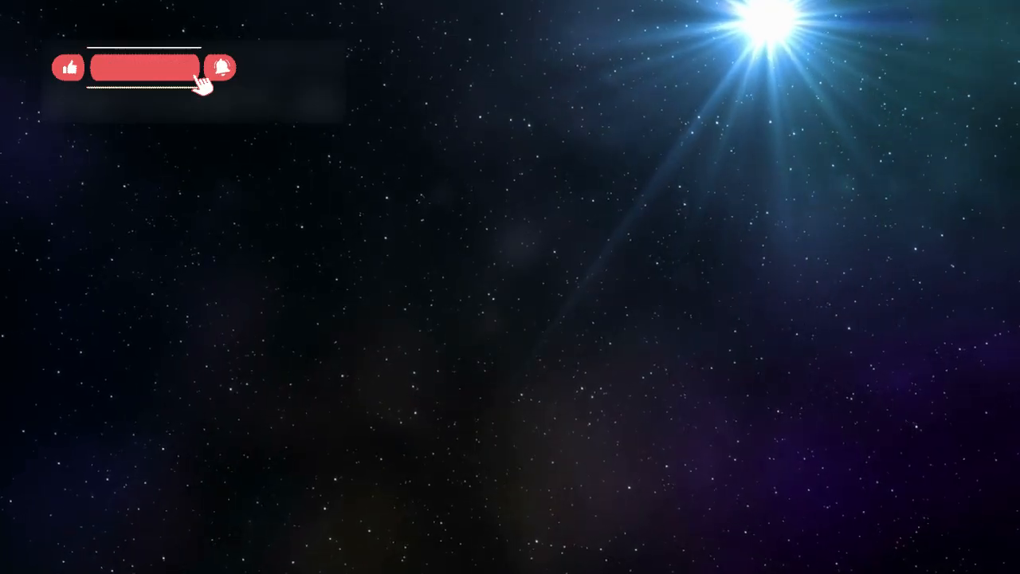
{"action": "left_click", "coordinate": [145, 67]}
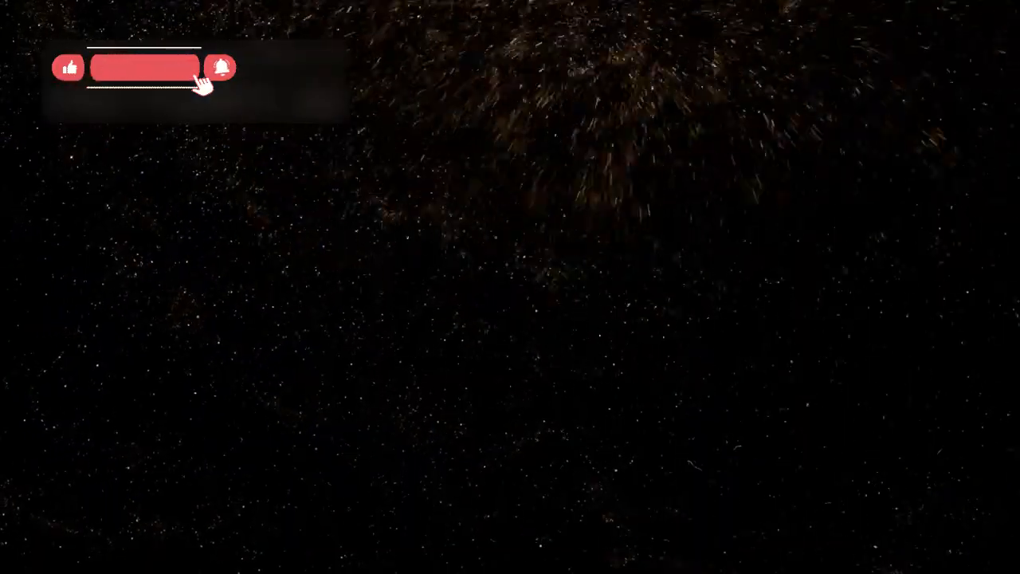
{"action": "left_click", "coordinate": [145, 66]}
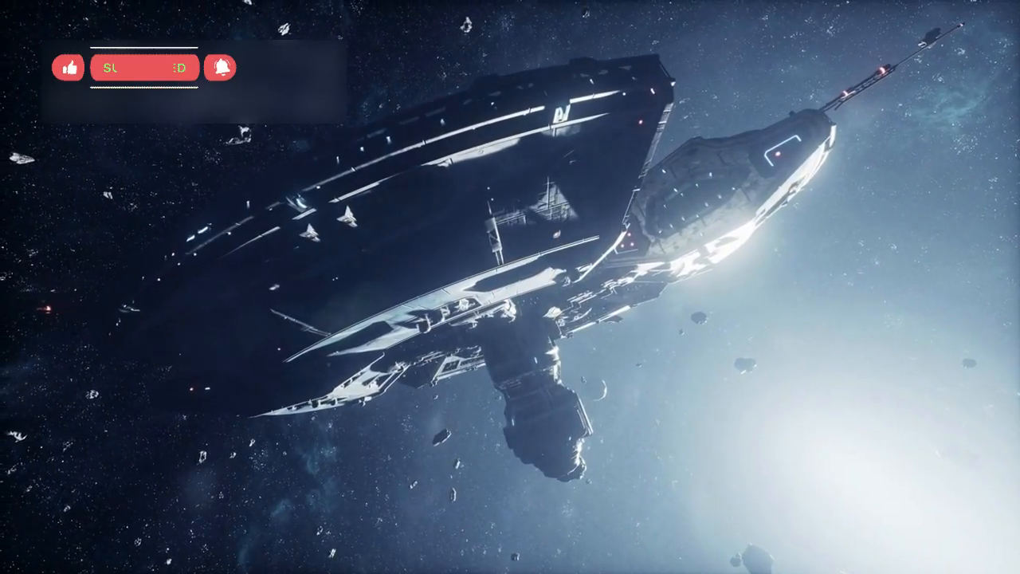
{"action": "left_click", "coordinate": [145, 67]}
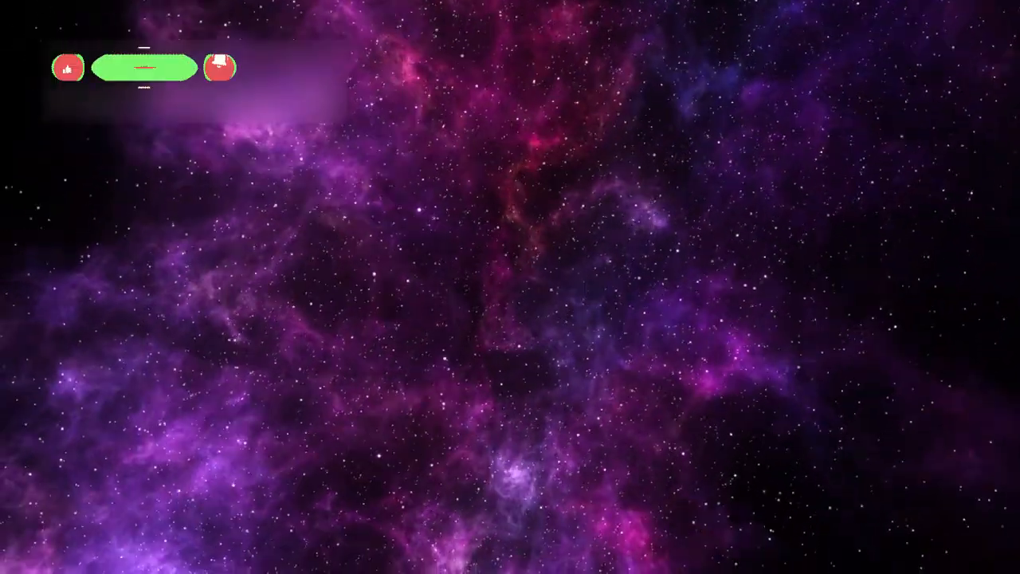
{"action": "left_click", "coordinate": [143, 66]}
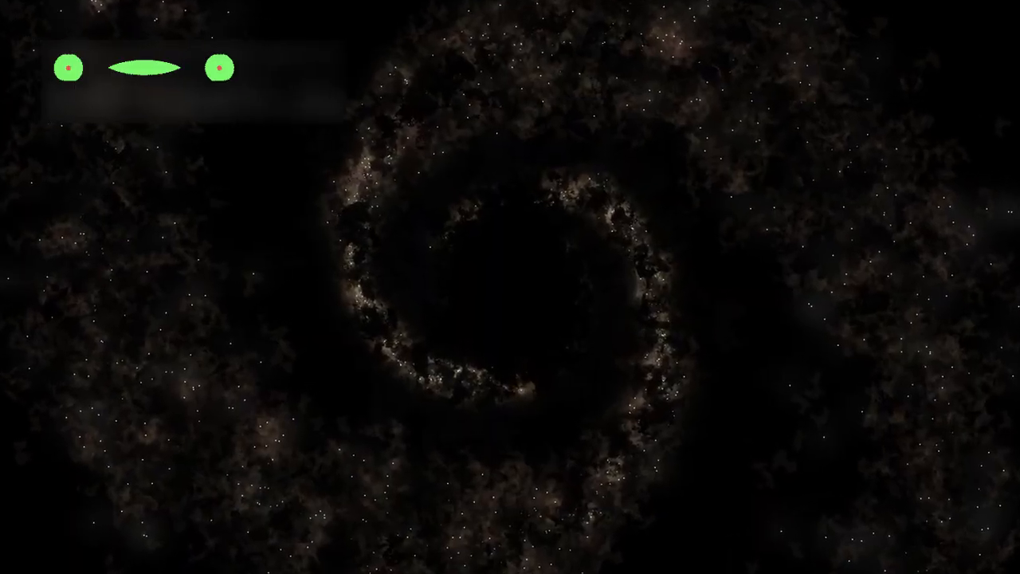
{"action": "left_click", "coordinate": [144, 67]}
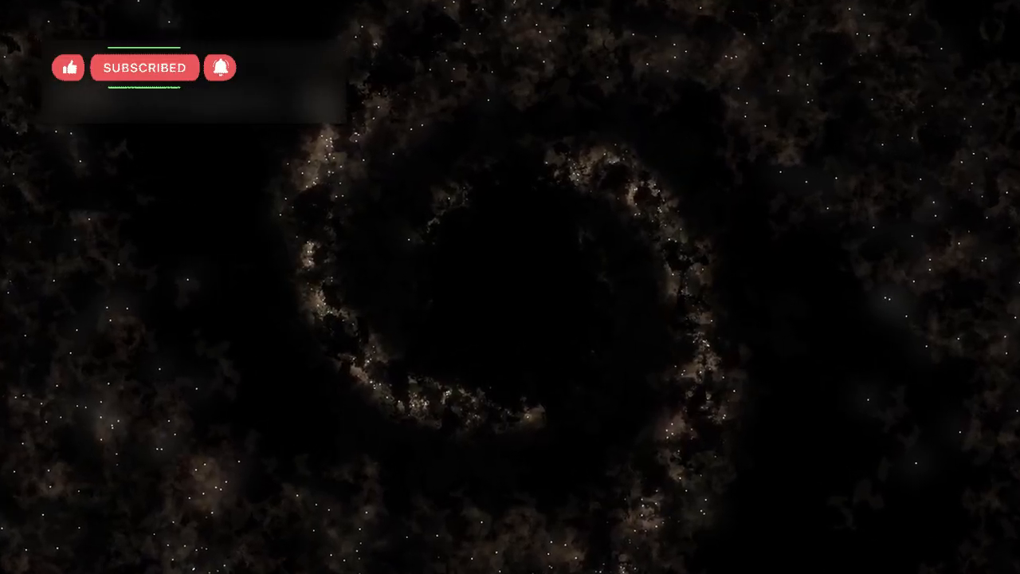
{"action": "left_click", "coordinate": [143, 67]}
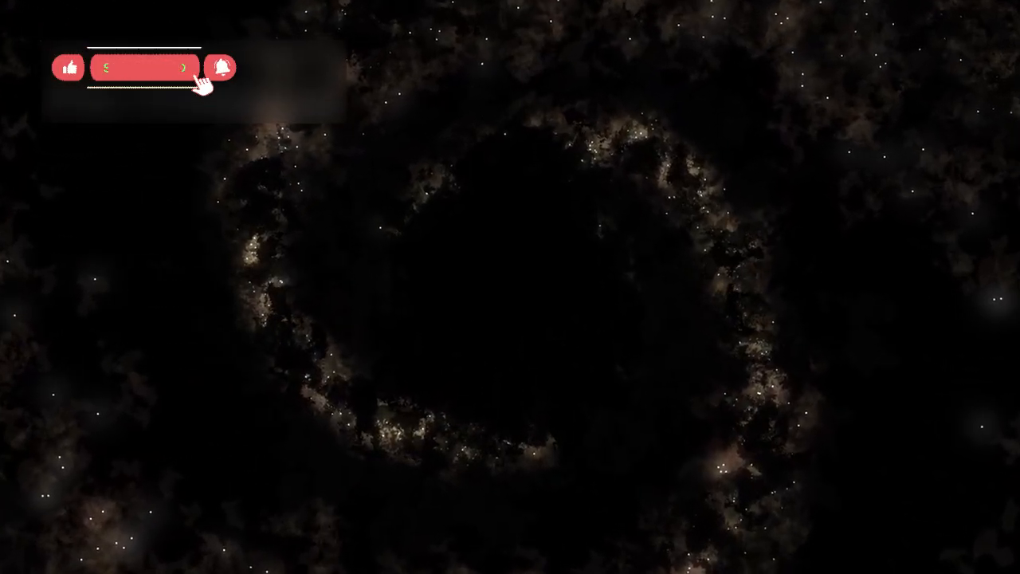
{"action": "left_click", "coordinate": [145, 67]}
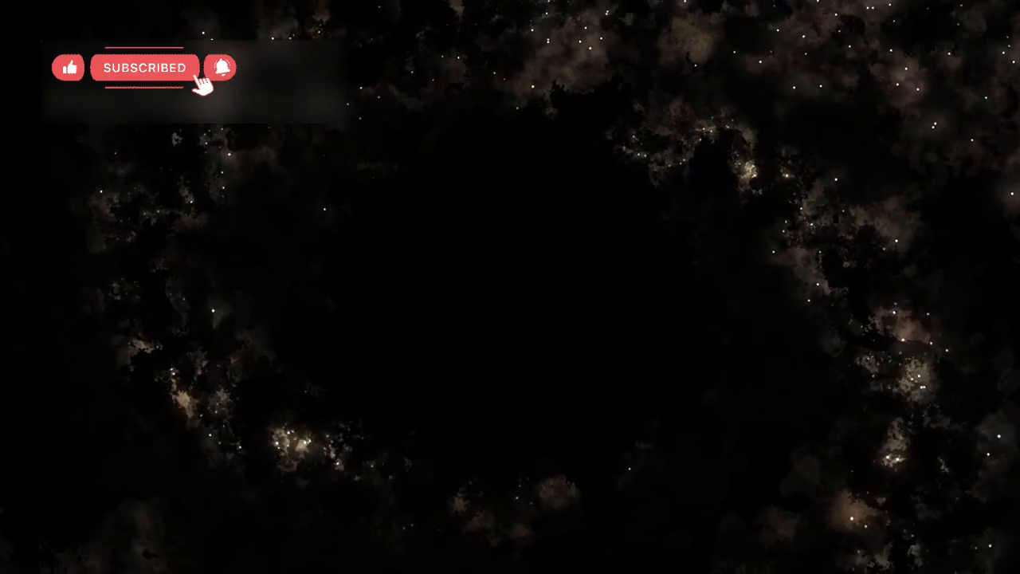